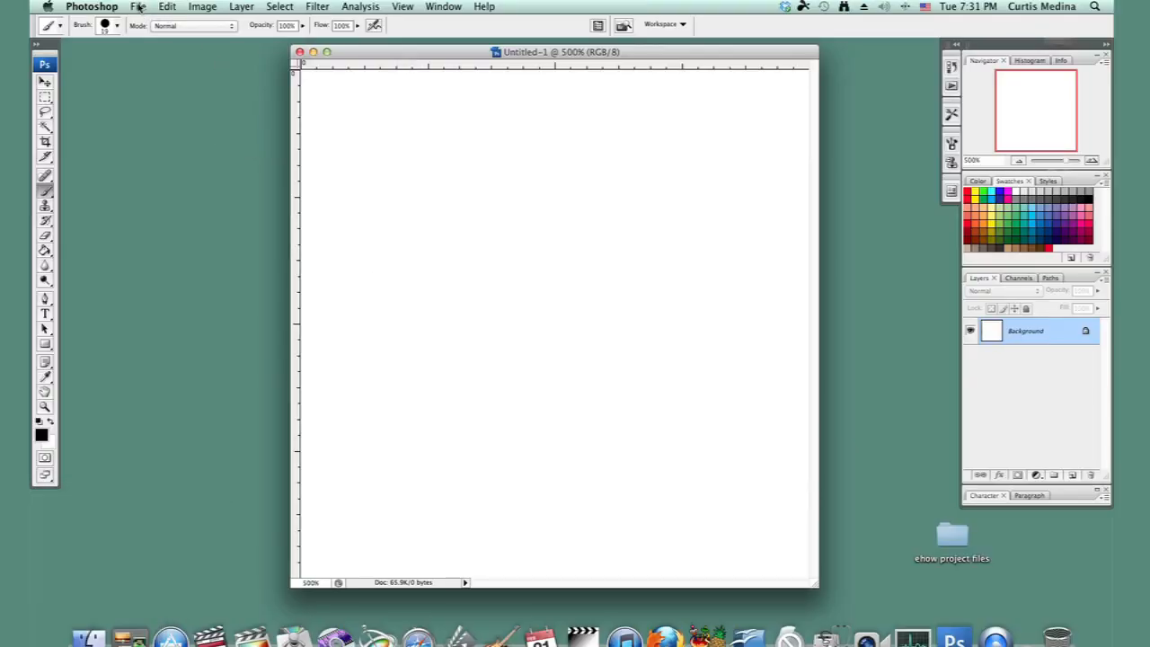
- Open the Photoshop Preferences menu to reach Guides, Grid, Slices & Count
click(138, 6)
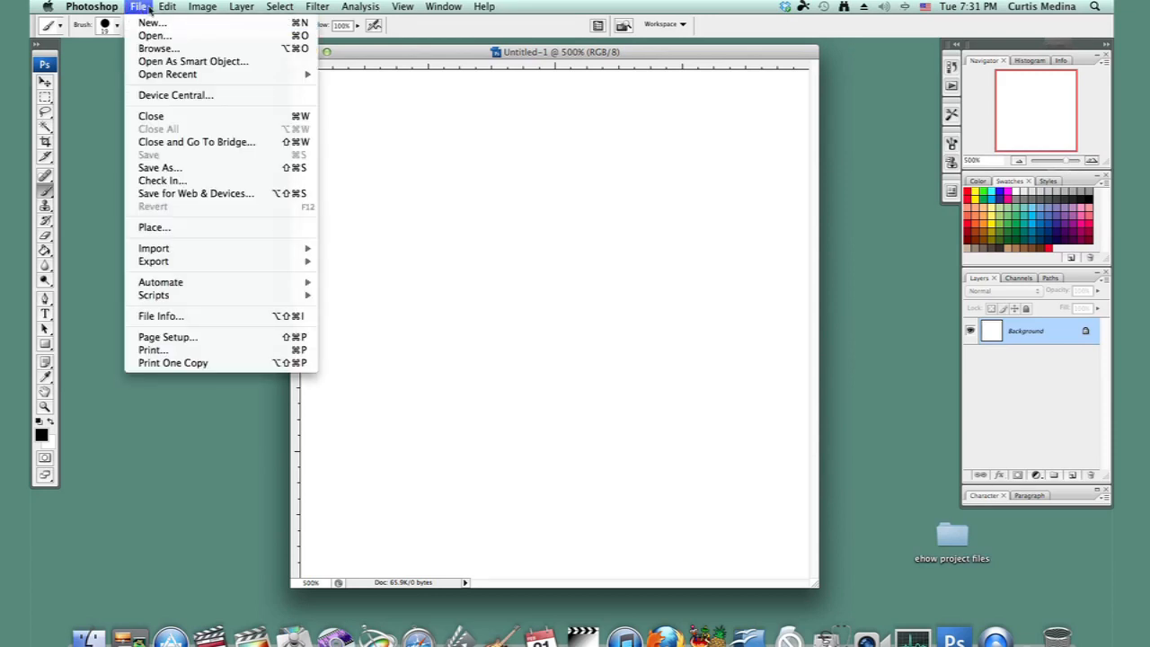
click(90, 6)
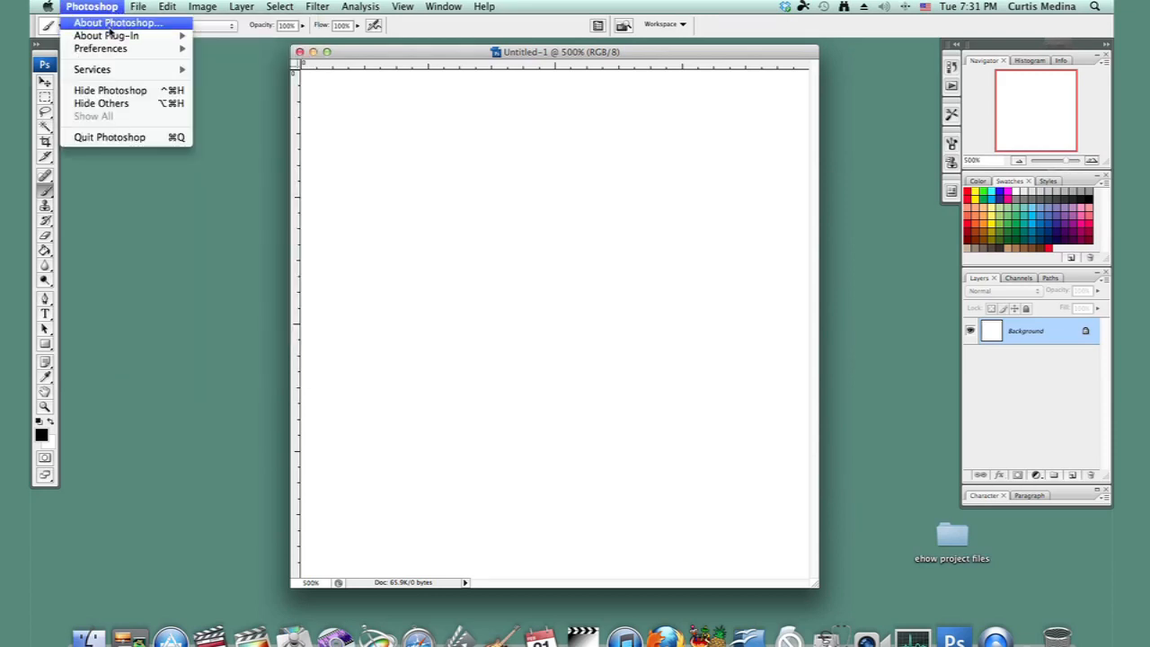
mouse_move(100, 49)
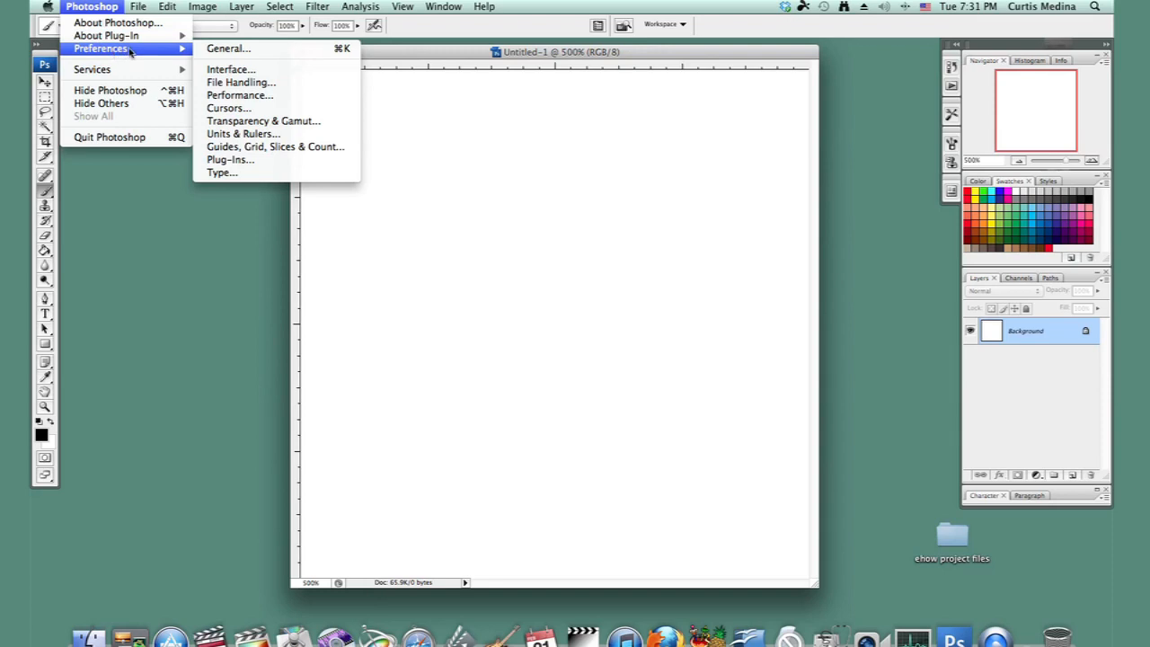
mouse_move(228, 108)
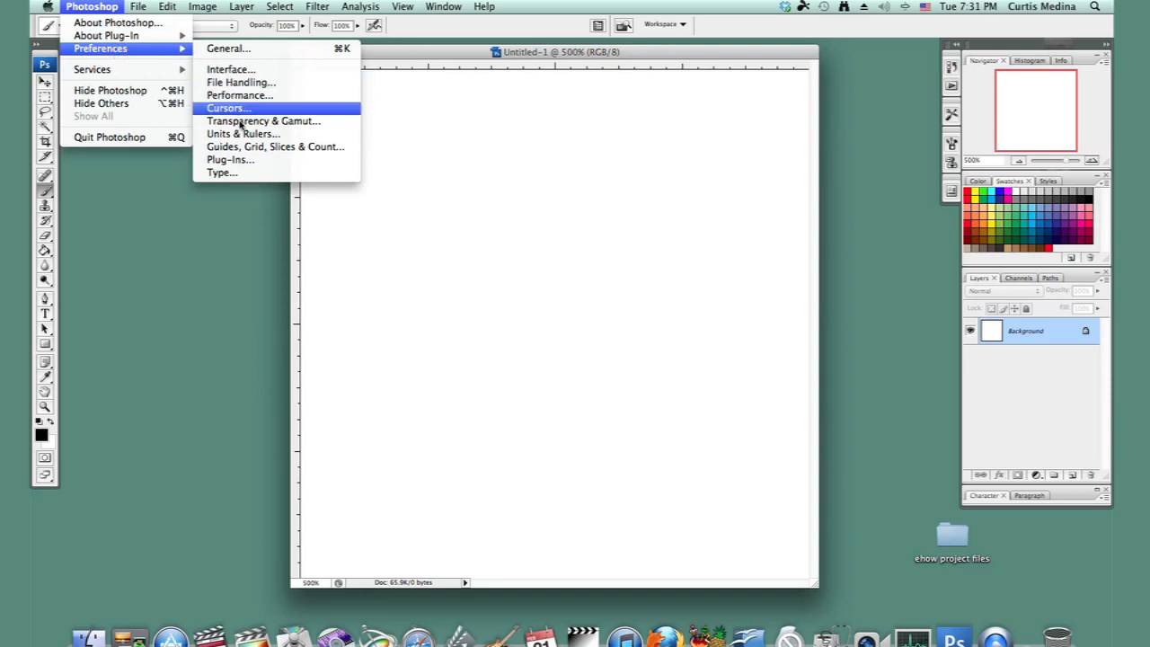
mouse_move(275, 146)
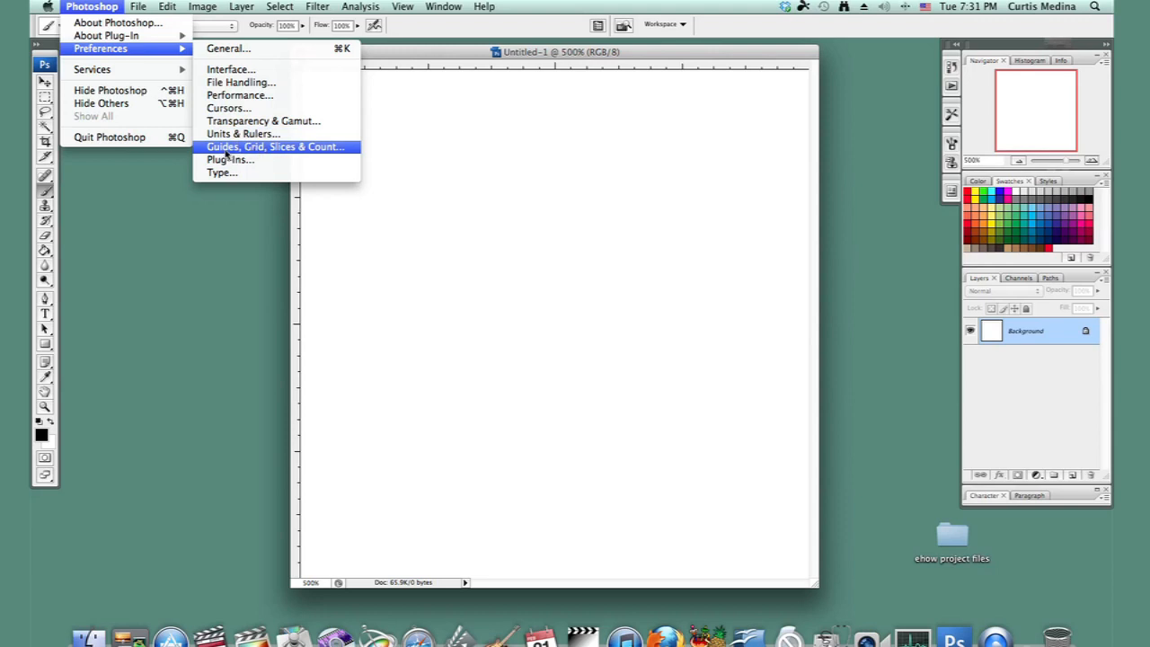
mouse_move(330, 154)
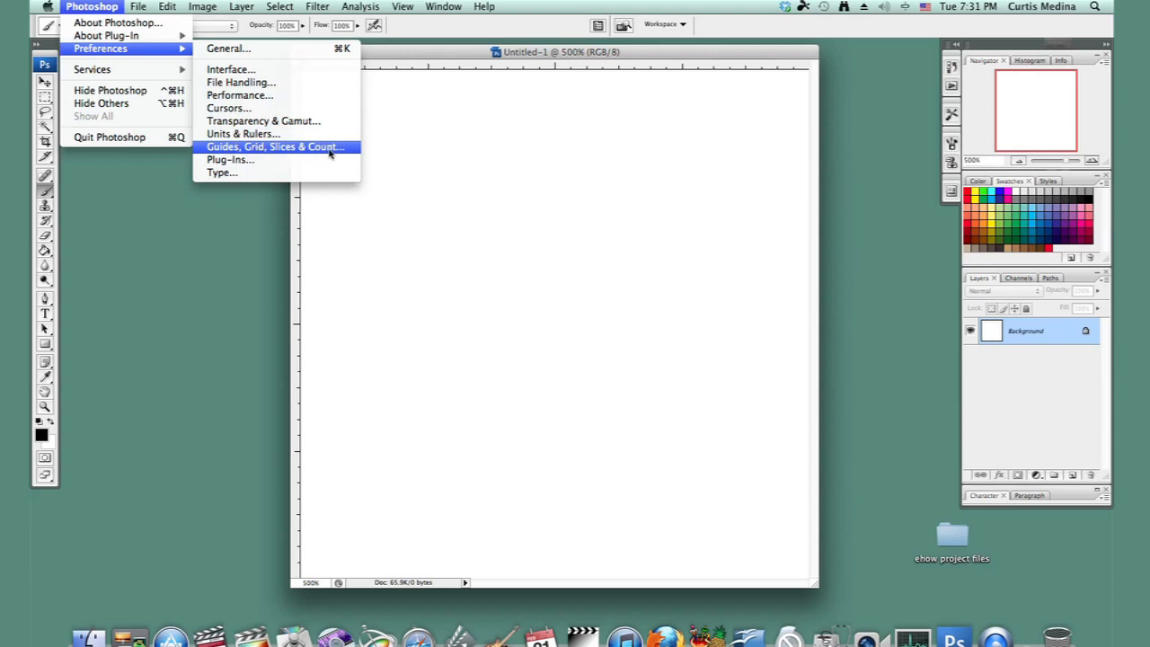
- In Guides, Grid, Slices & Count preferences, set gridline every 10 pixels with 5 subdivisions
click(274, 146)
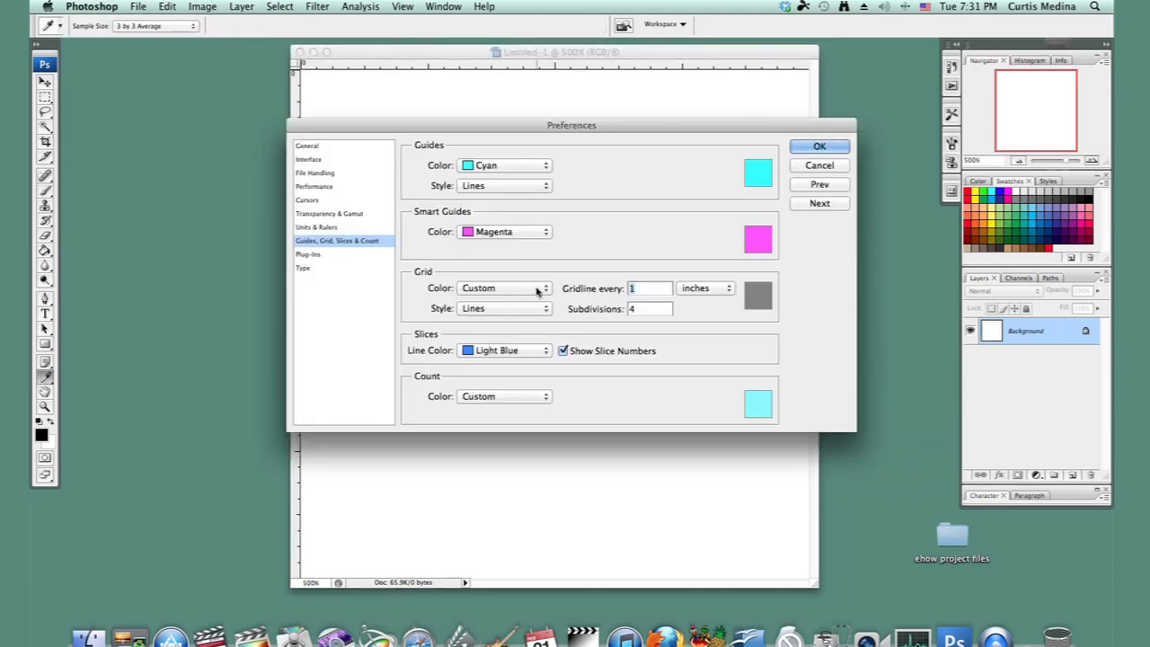
mouse_move(556, 377)
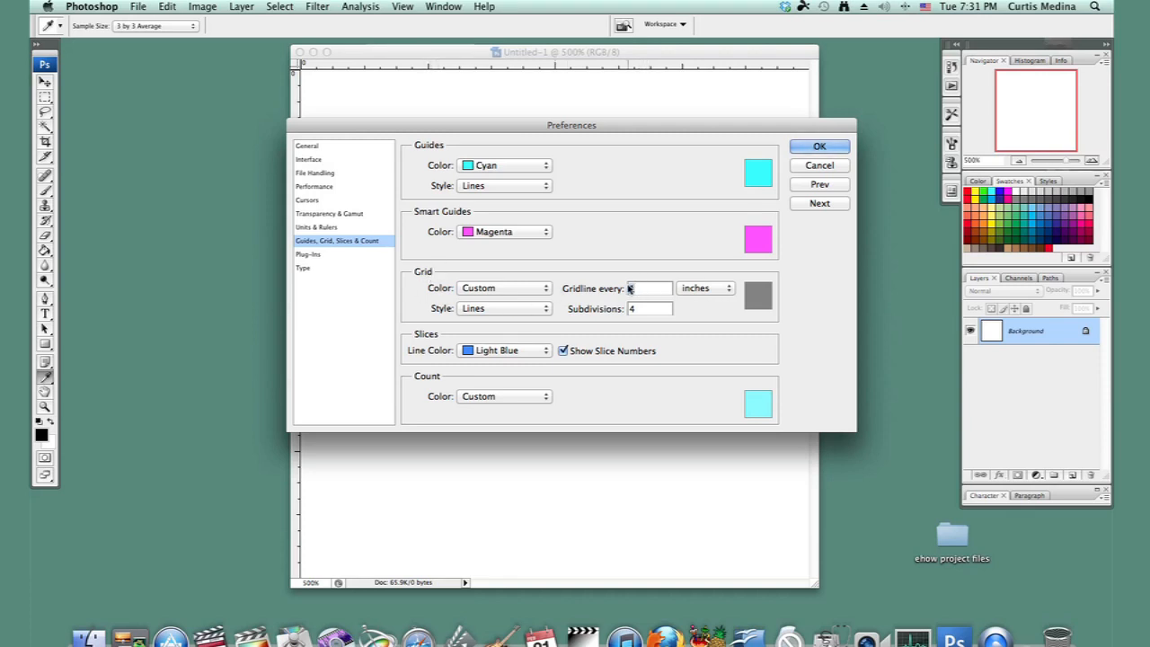
click(649, 288)
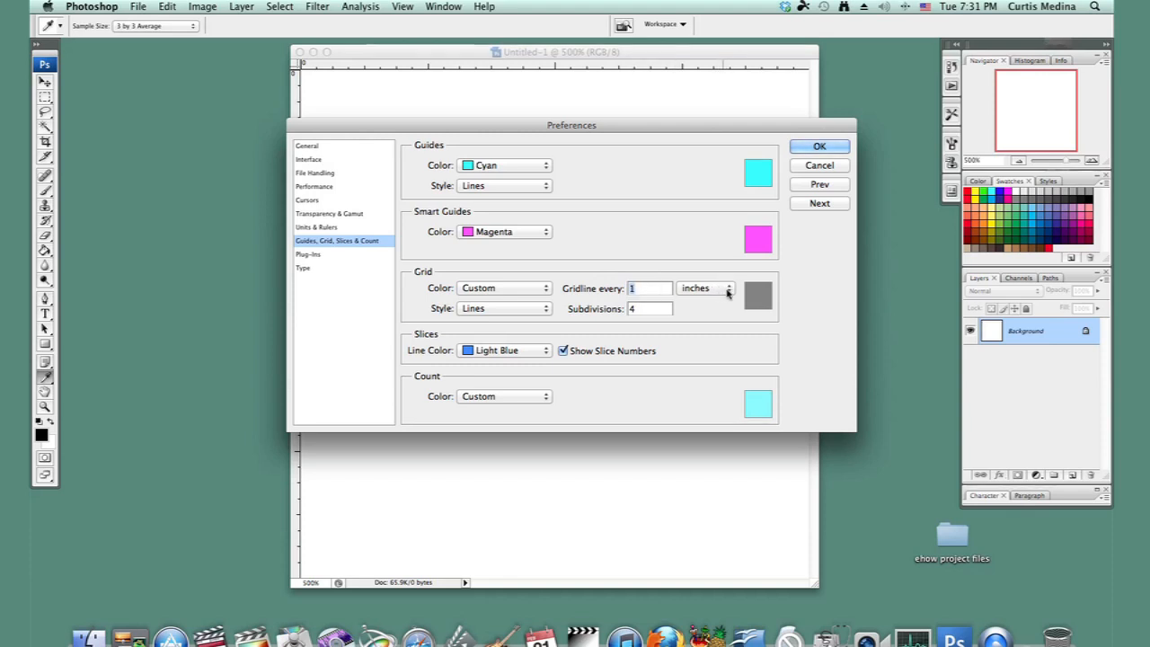
click(728, 288)
text(2)
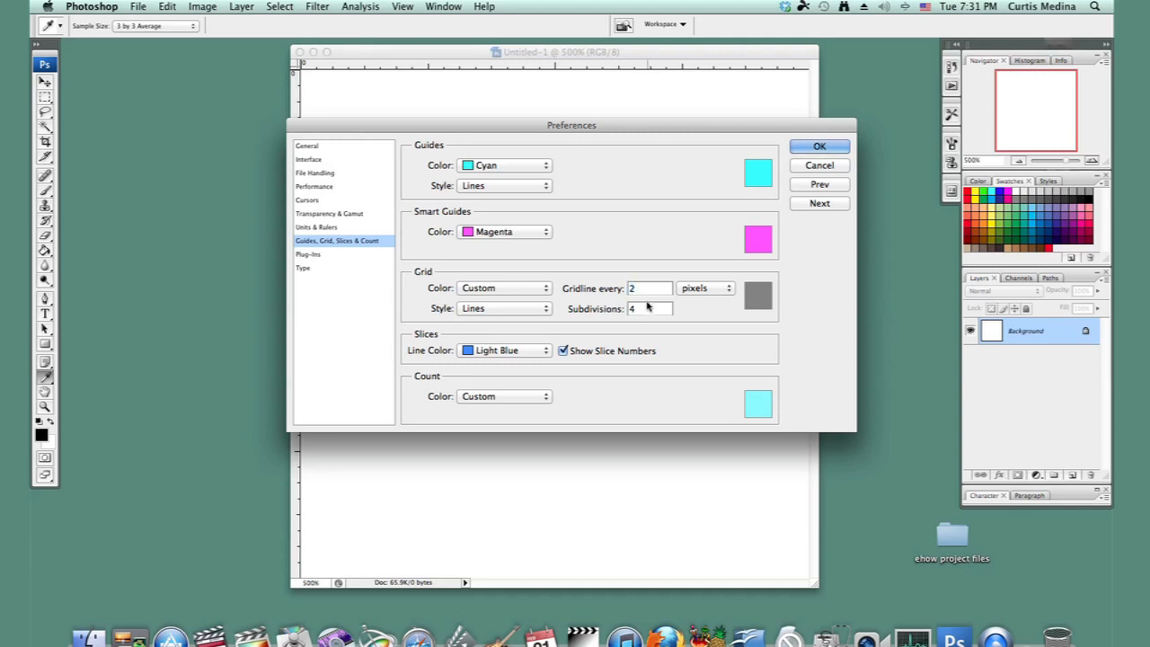
text(1)
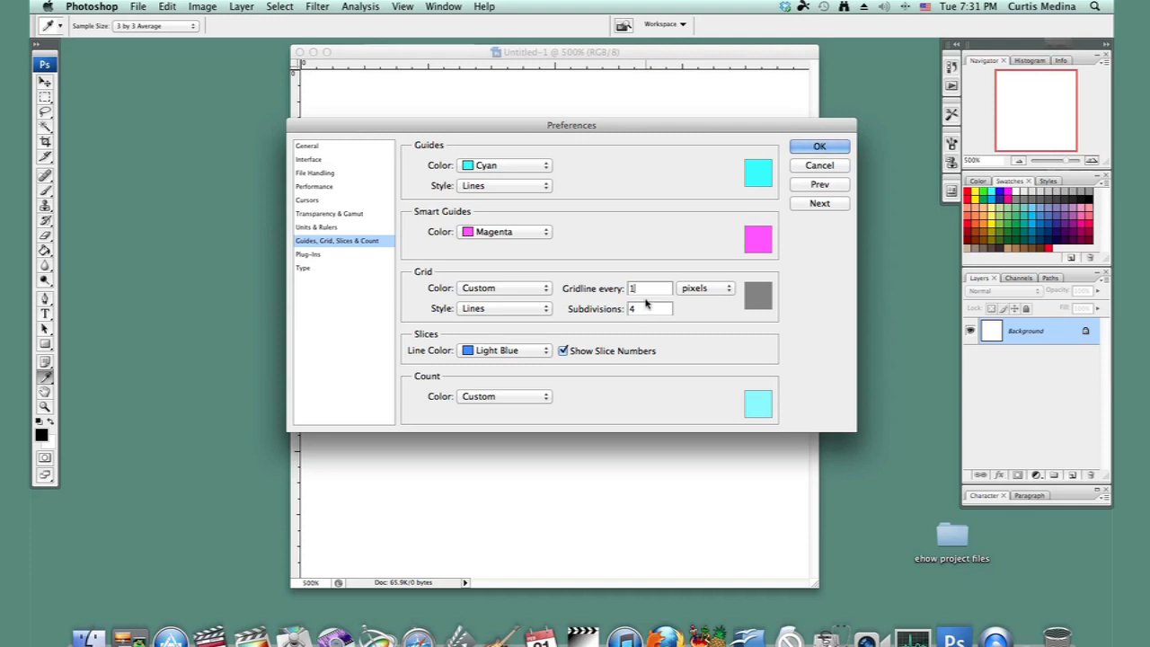
text(10)
click(649, 308)
text(5)
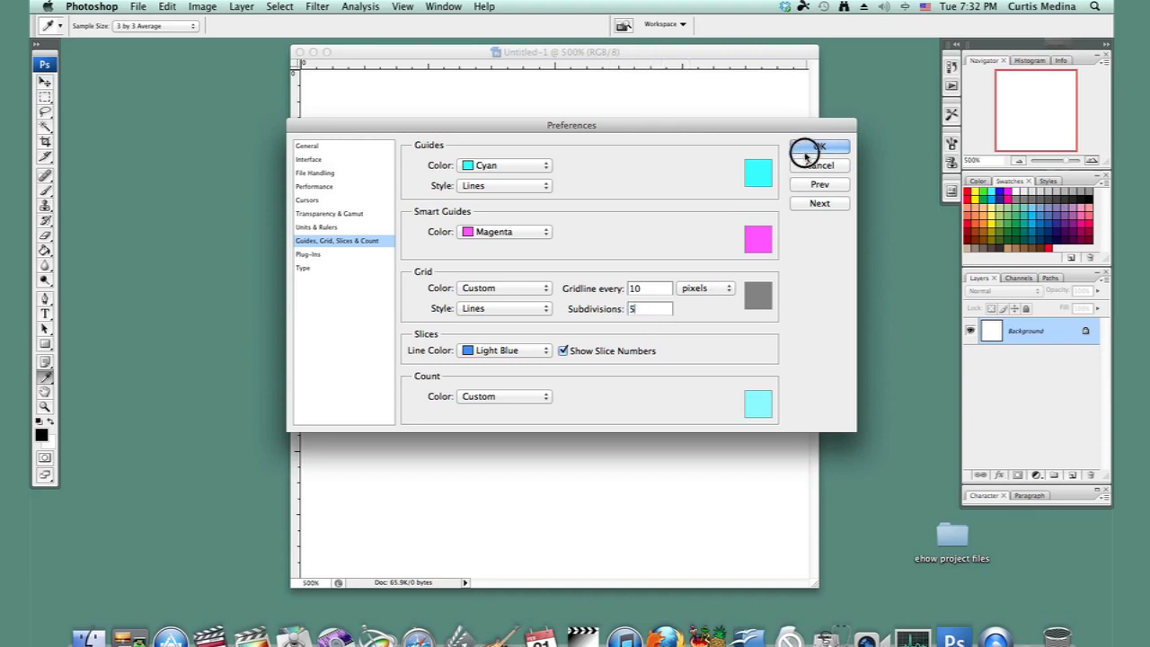
- Confirm the Preferences dialog so the 10 px subdivided grid appears on the canvas
click(818, 147)
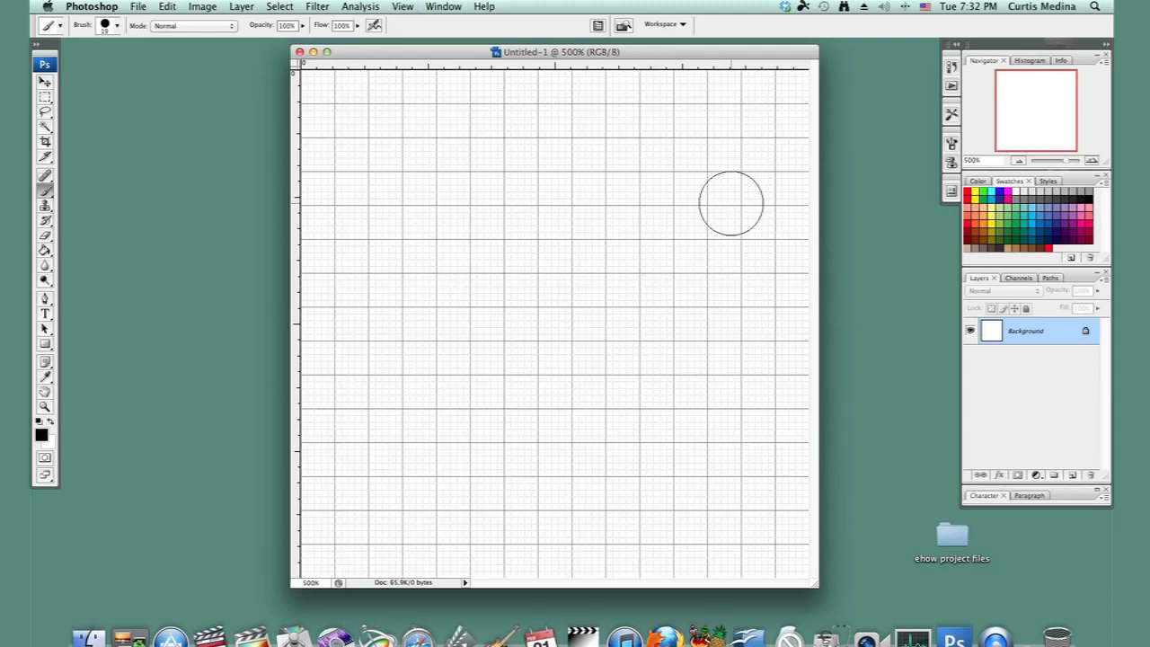
mouse_move(465, 234)
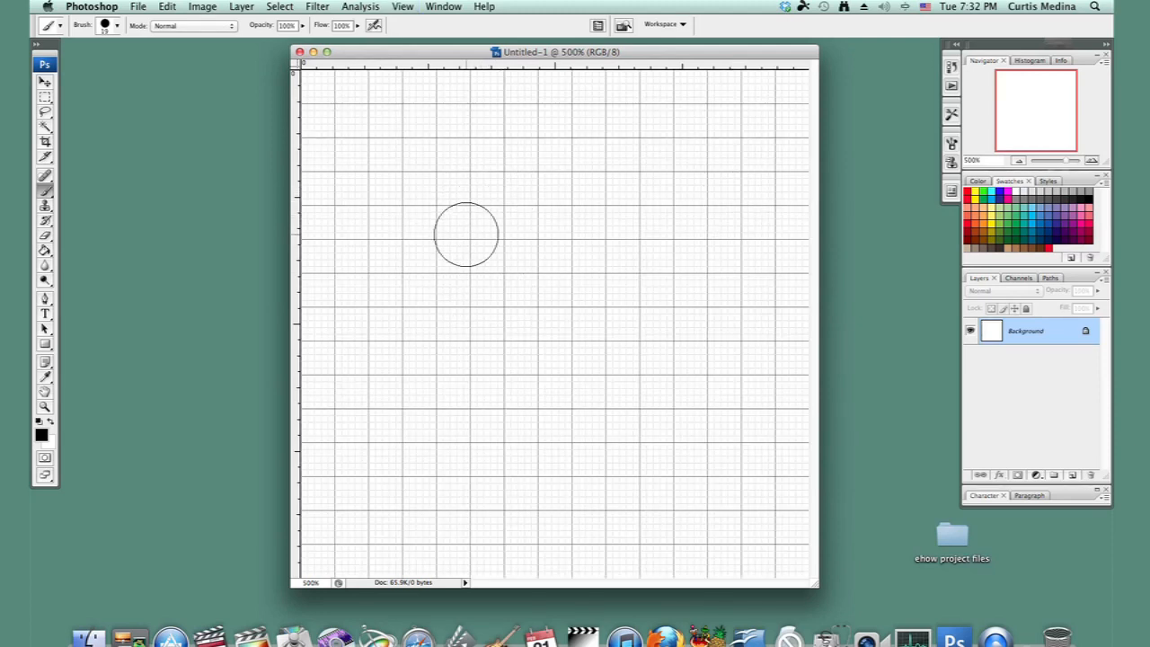
- Enable View > Snap so drawing aligns to the grid
click(402, 6)
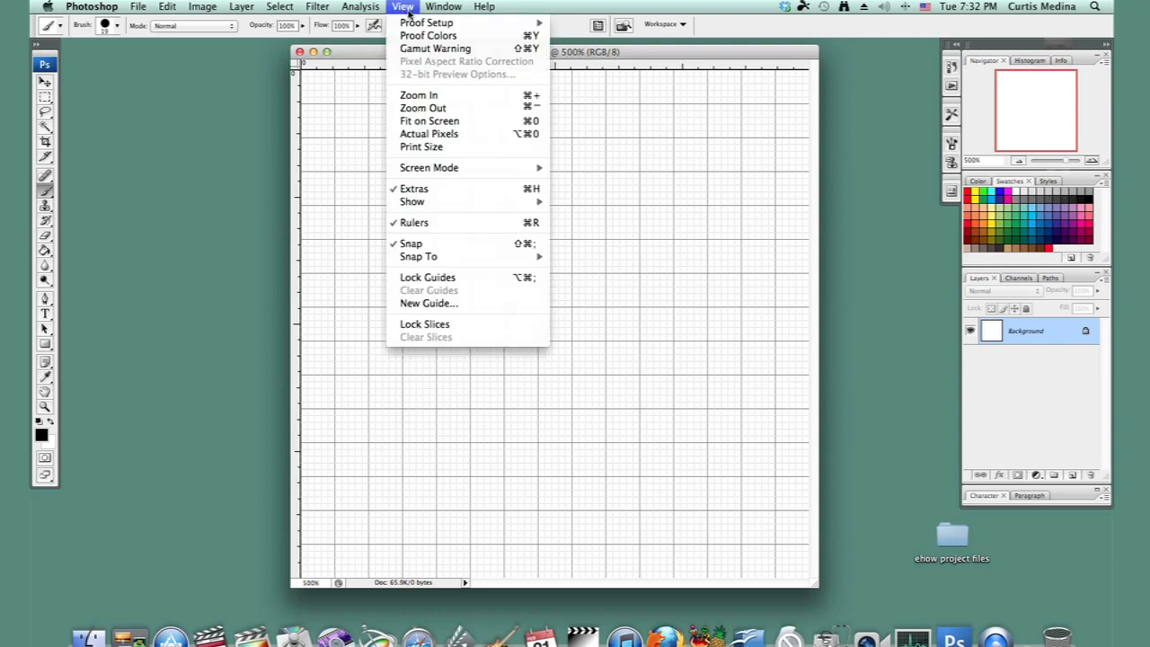
mouse_move(411, 243)
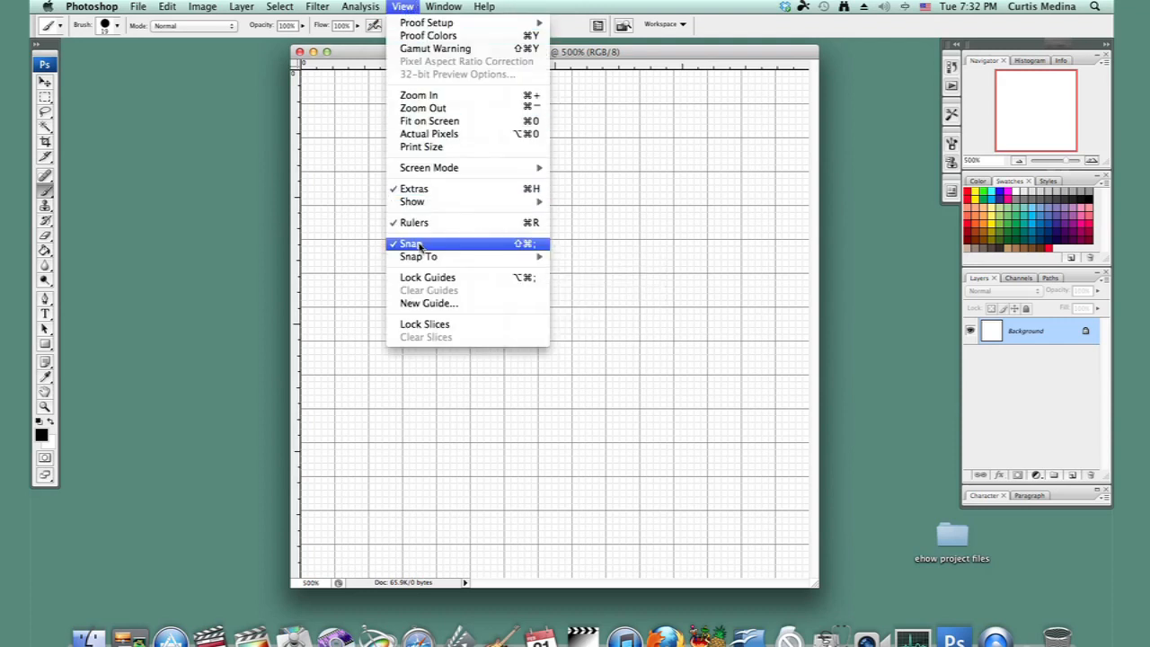
click(409, 243)
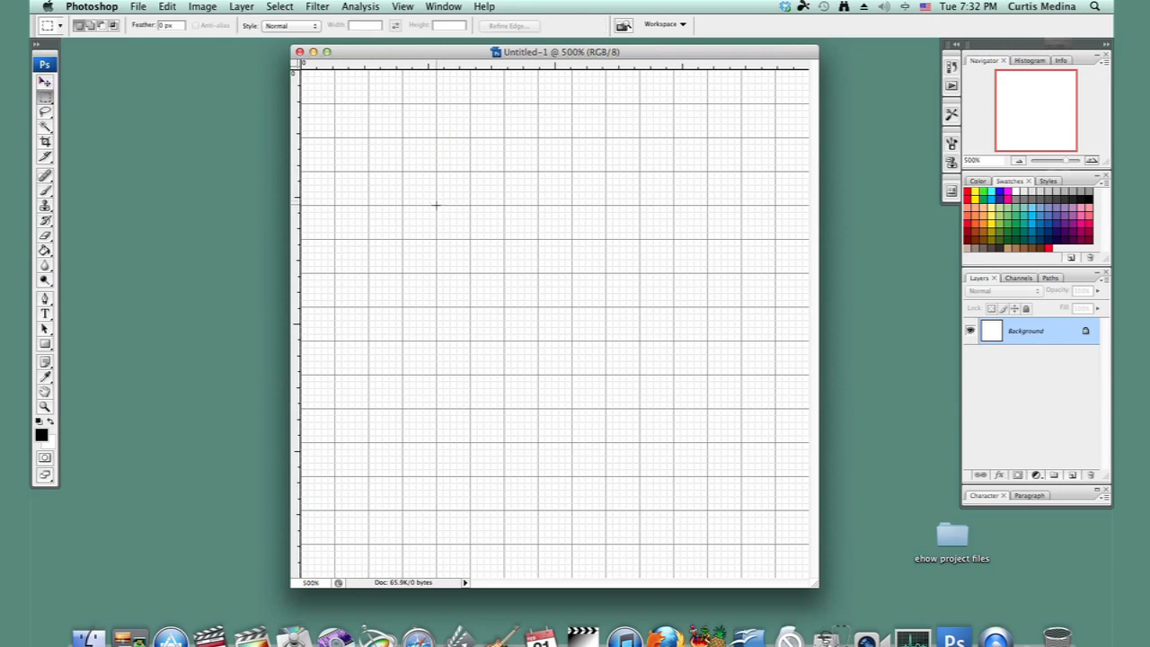
drag(438, 204, 644, 277)
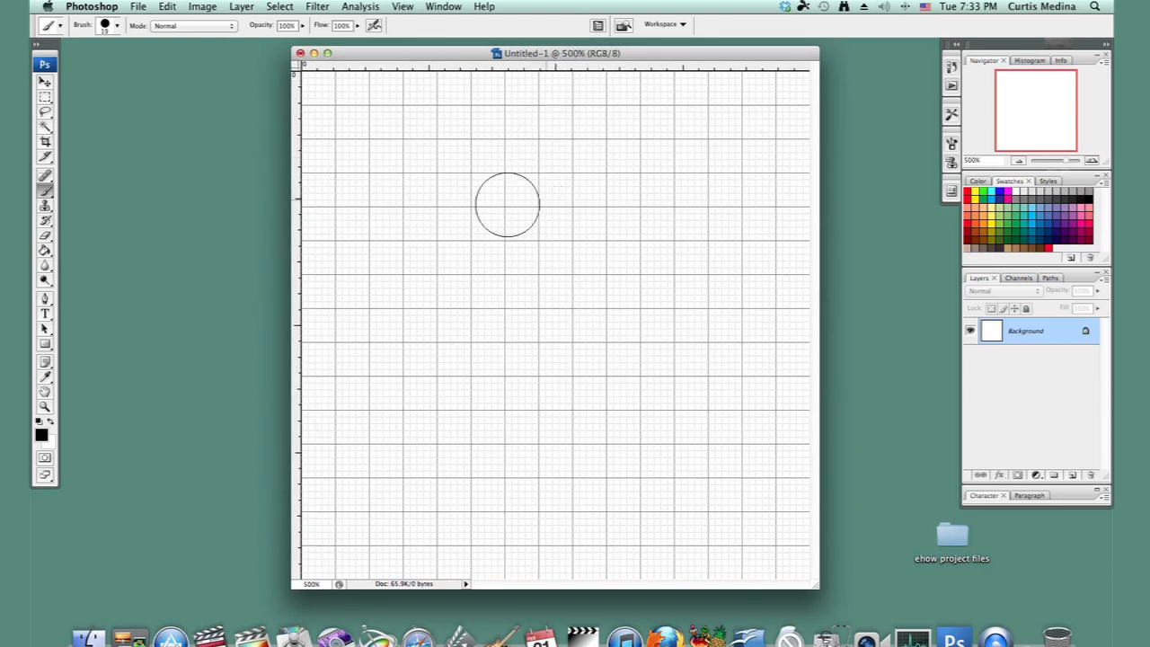
mouse_move(595, 325)
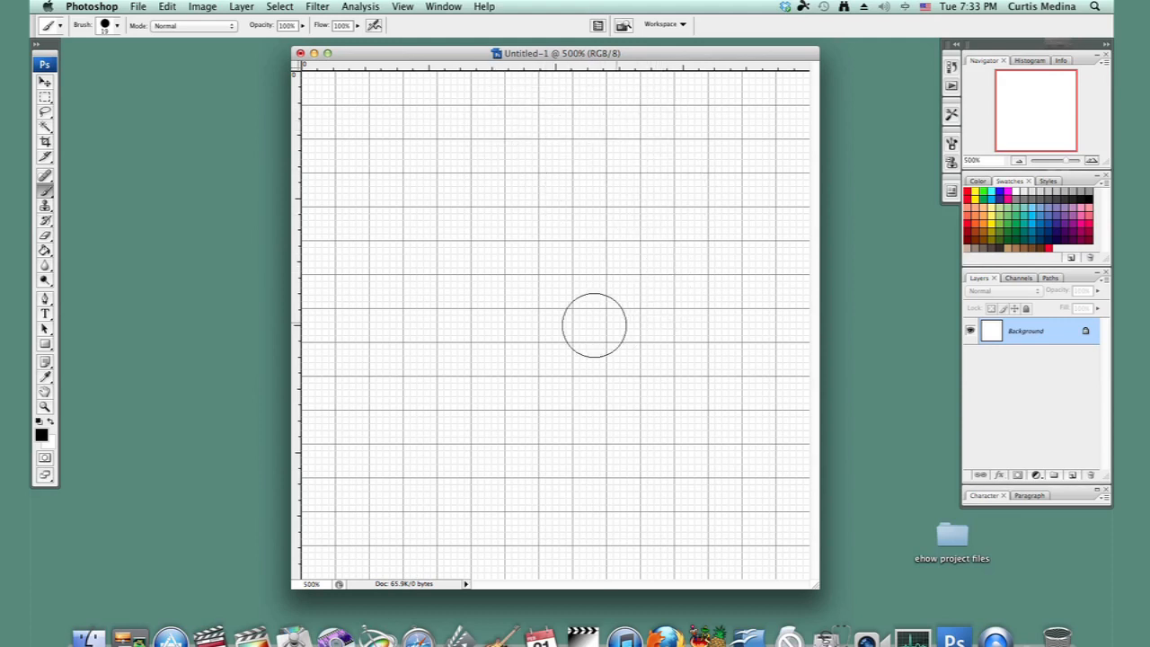